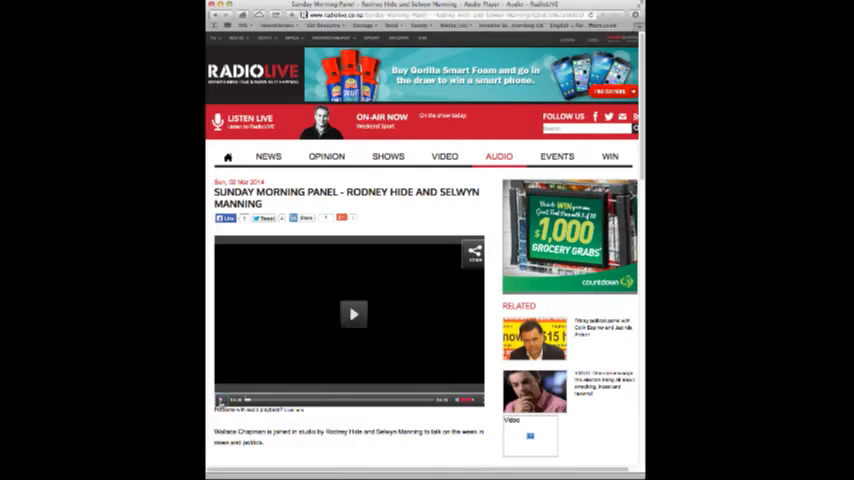
Step: Play the Sunday Morning Panel clip with Rodney Hide and Selwyn Manning in the embedded player
{"action": "left_click", "coordinate": [353, 314]}
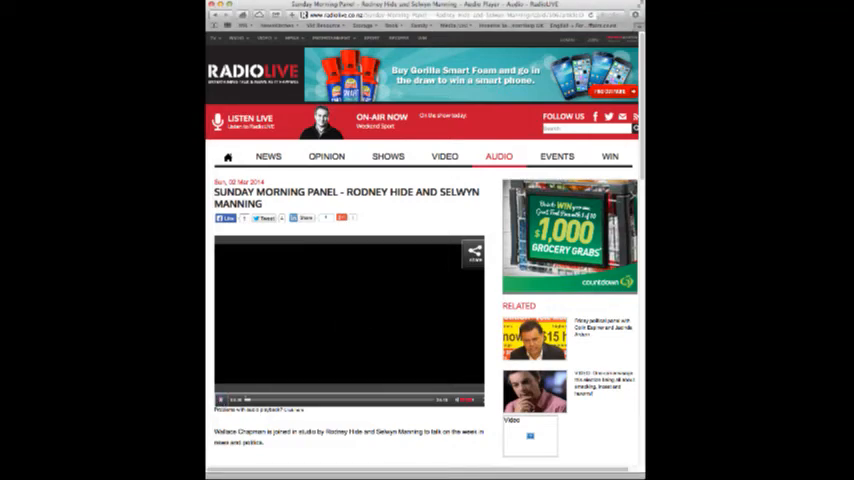